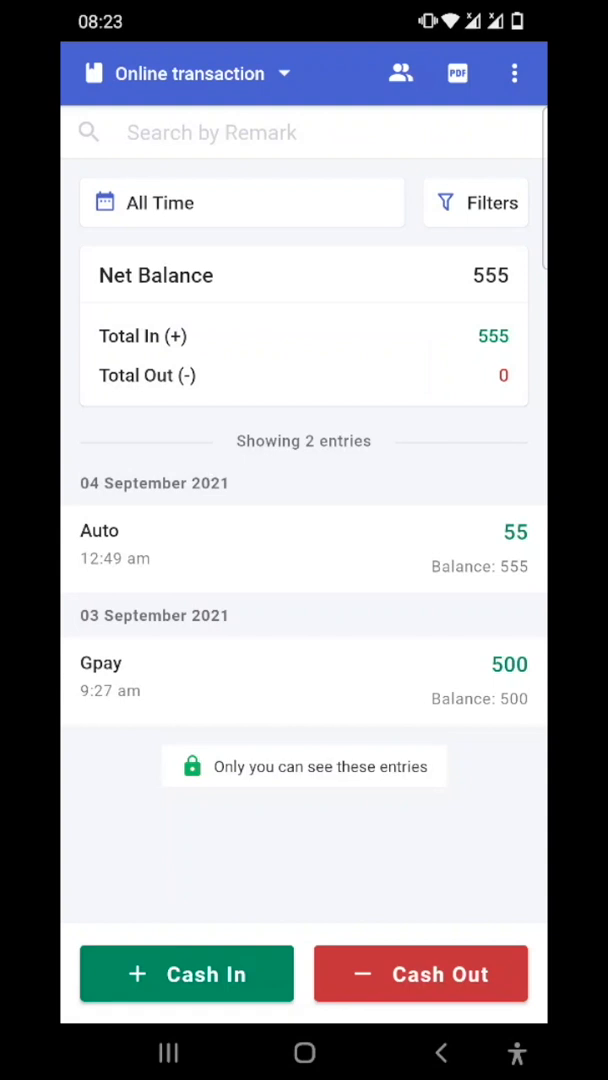
Open Your Profile from the book's overflow menu, leaving the Online transaction entries.
click(516, 72)
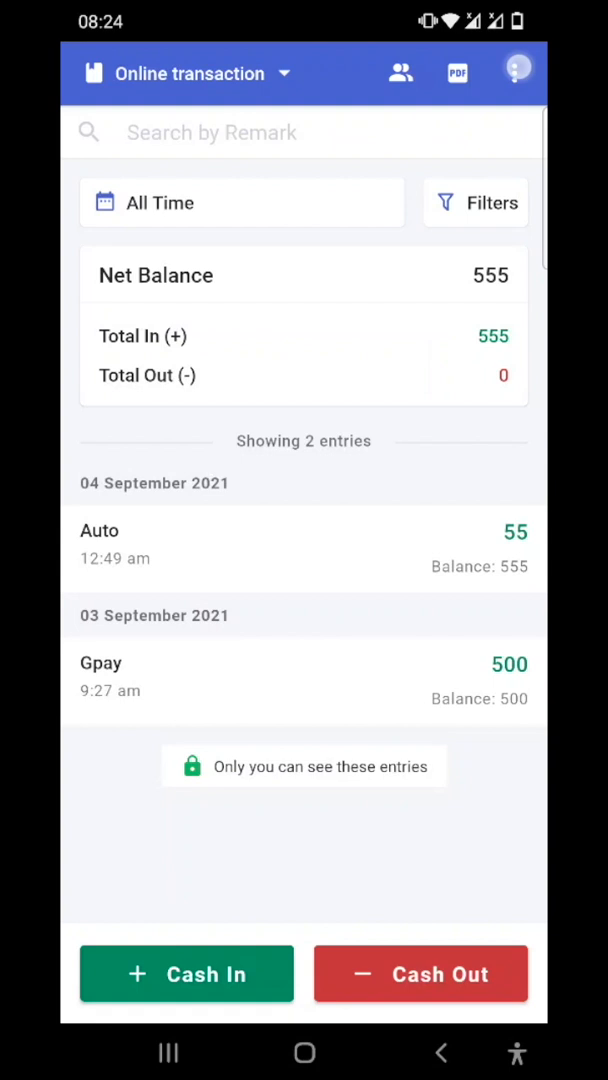
click(516, 72)
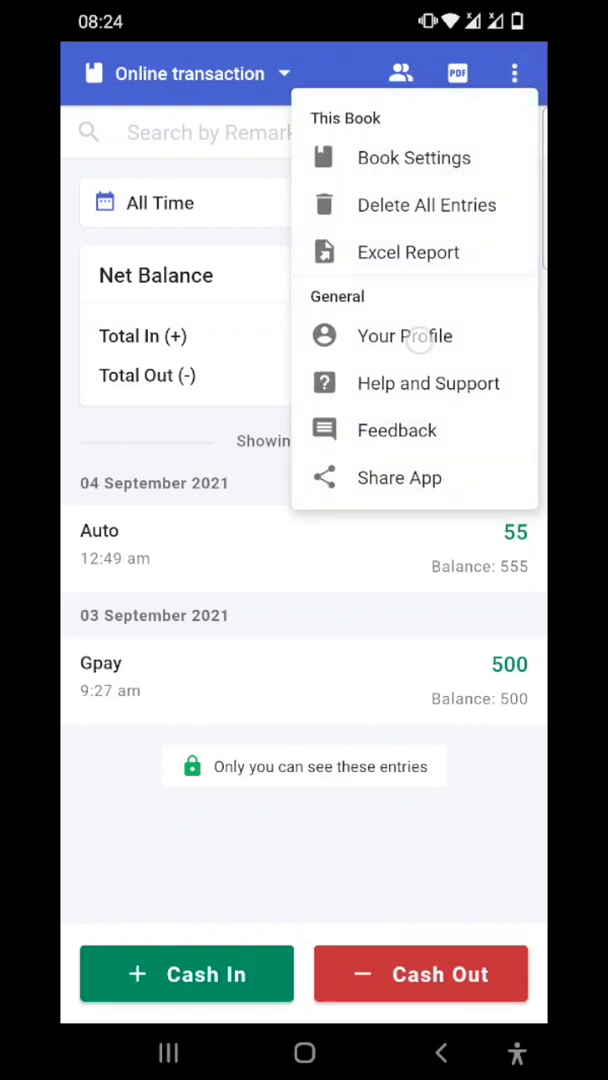
click(404, 336)
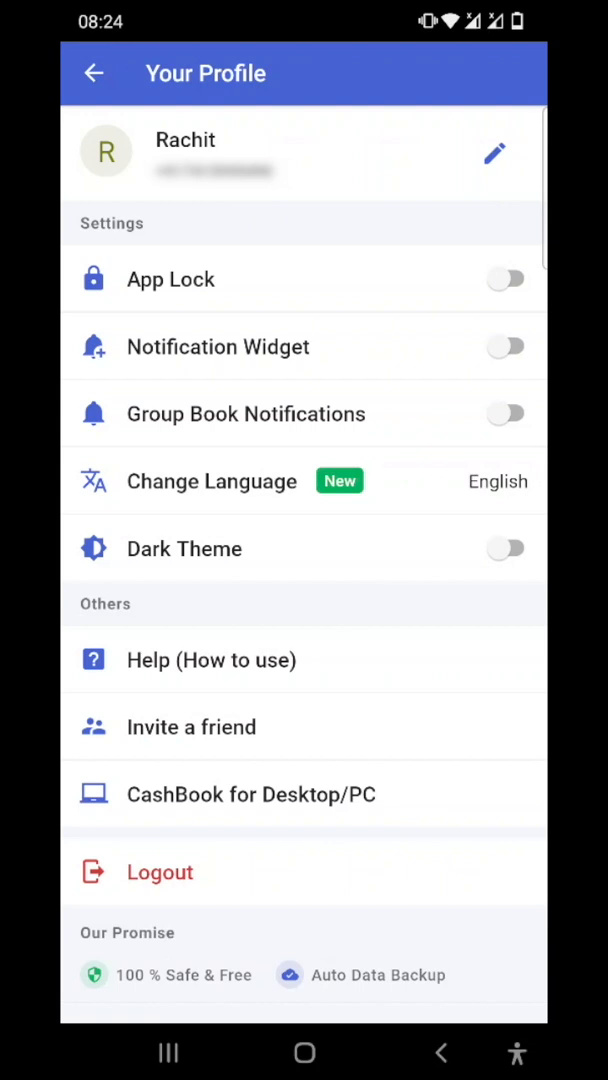
Rename the profile to Raj and start the Change Mobile Number flow.
click(494, 154)
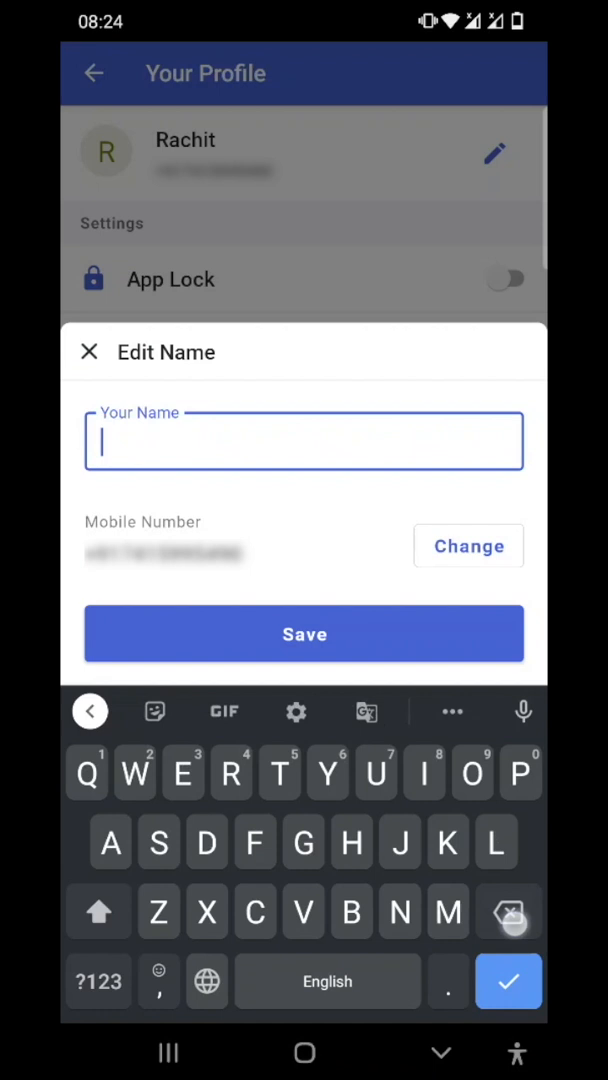
text(Raj)
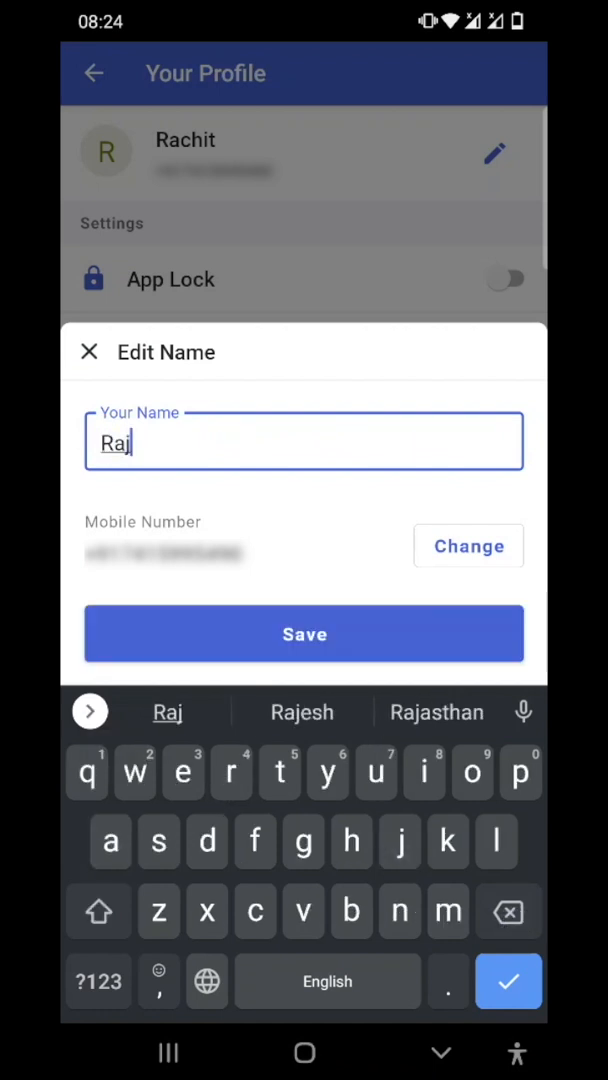
click(468, 546)
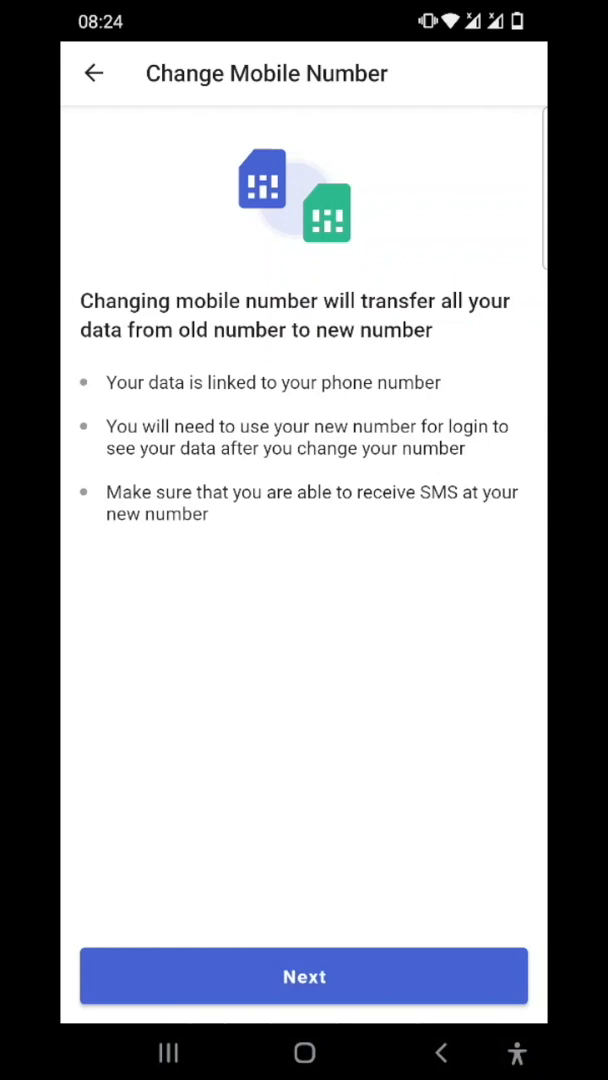
Enter the old and new mobile numbers and submit; the new number is flagged as already in use.
click(304, 976)
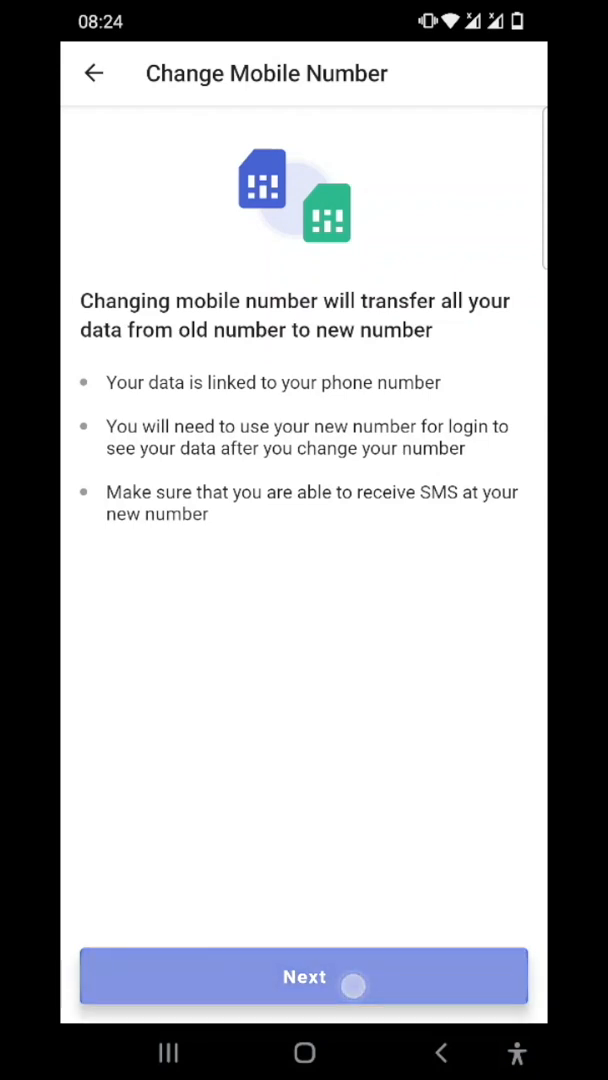
click(304, 976)
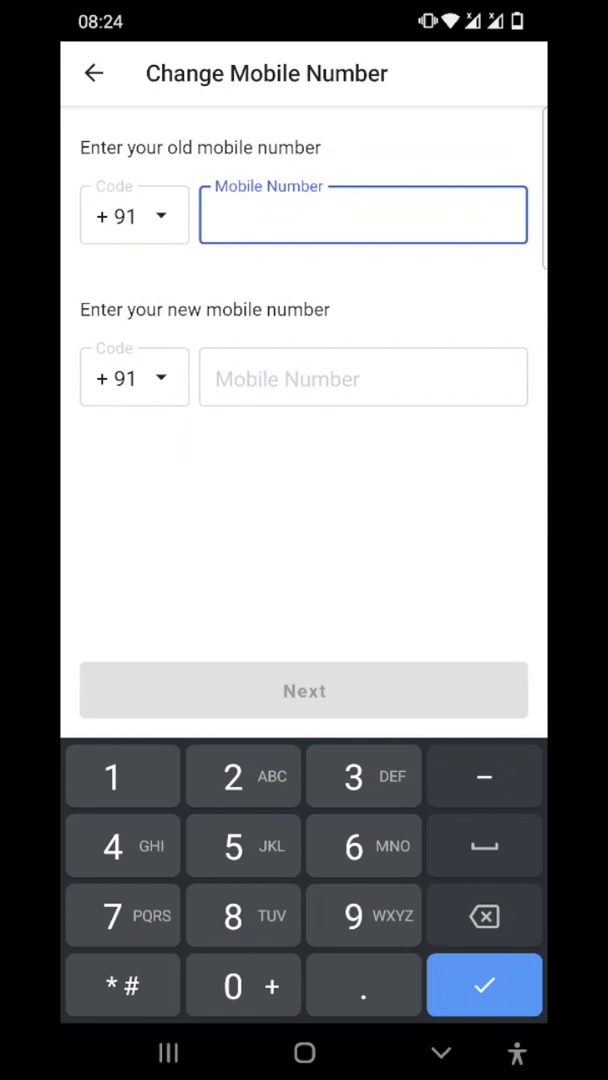
click(122, 846)
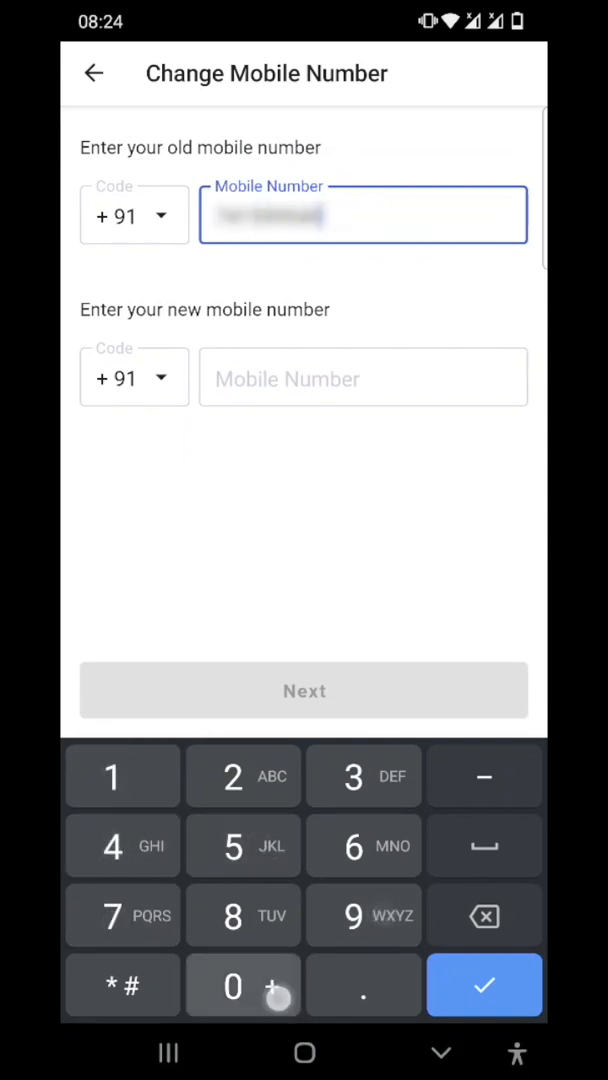
click(364, 376)
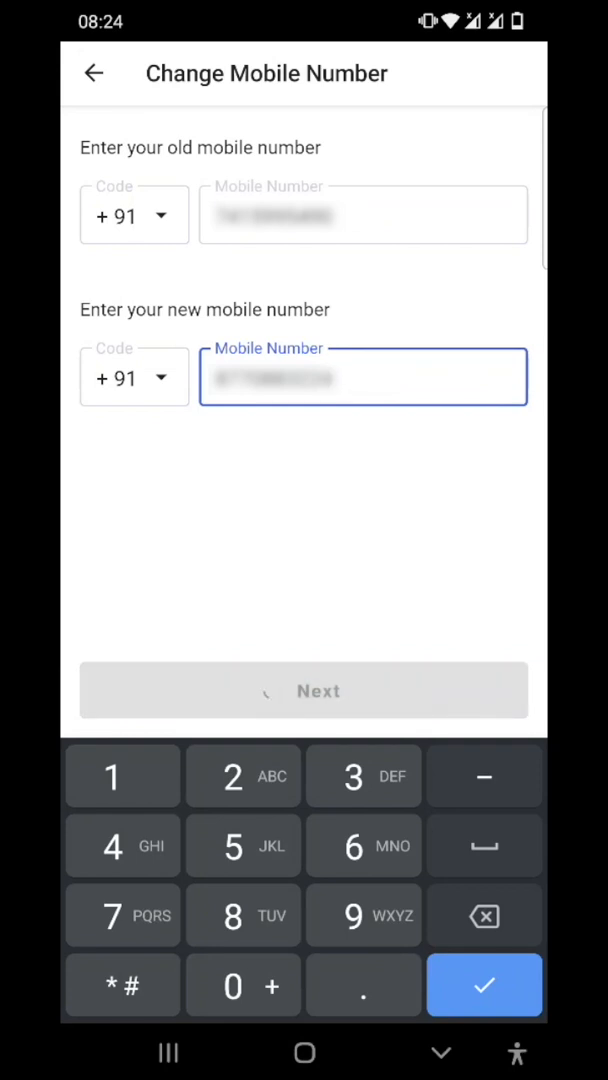
click(304, 690)
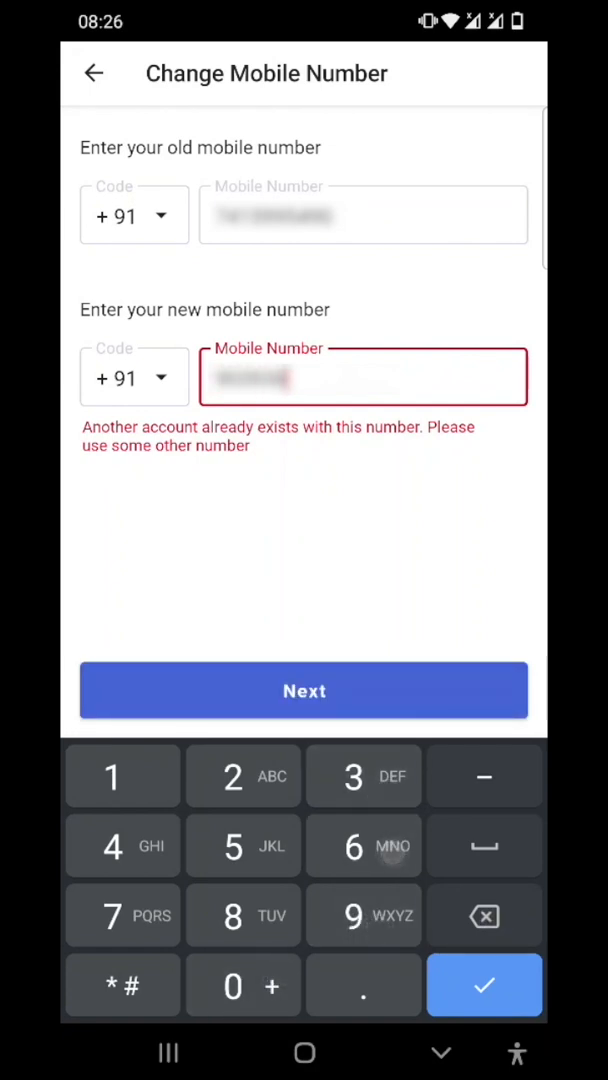
Confirm the number change with Yes so a verification code is sent and the OTP screen appears.
click(304, 690)
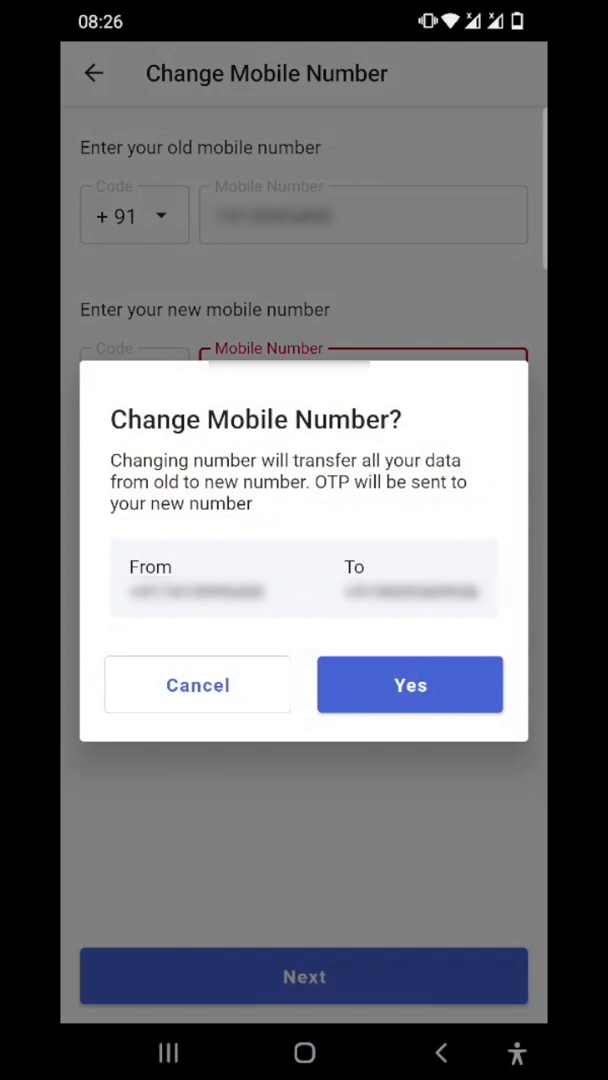
click(410, 684)
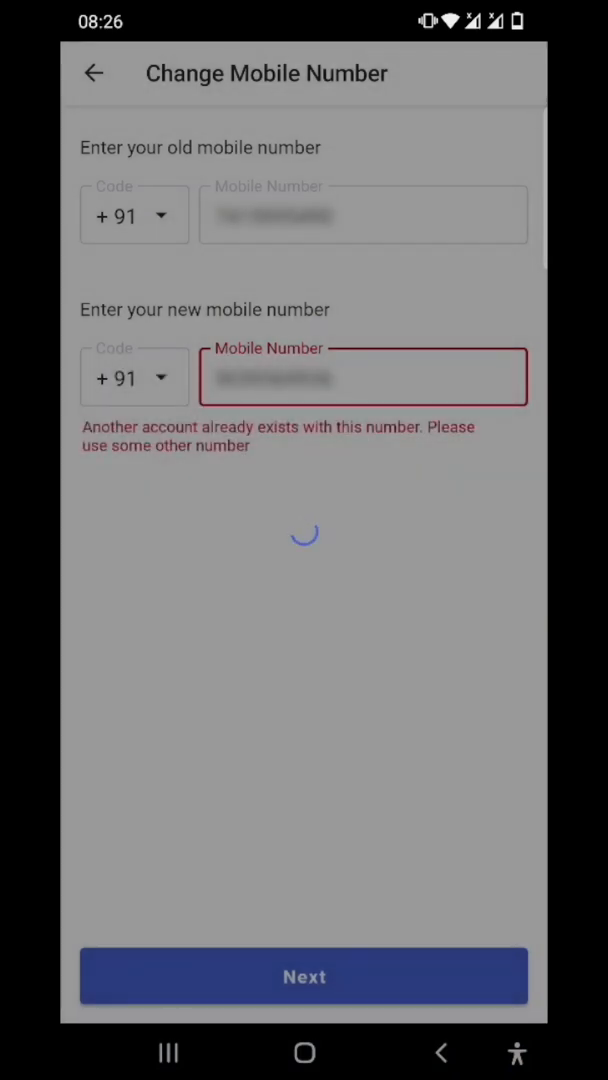
click(304, 976)
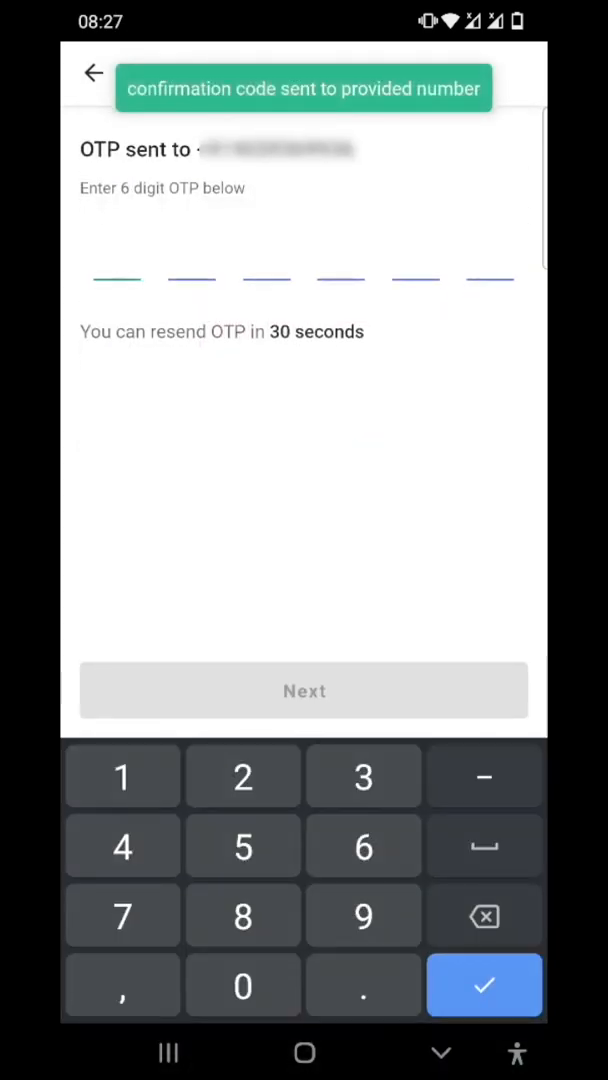